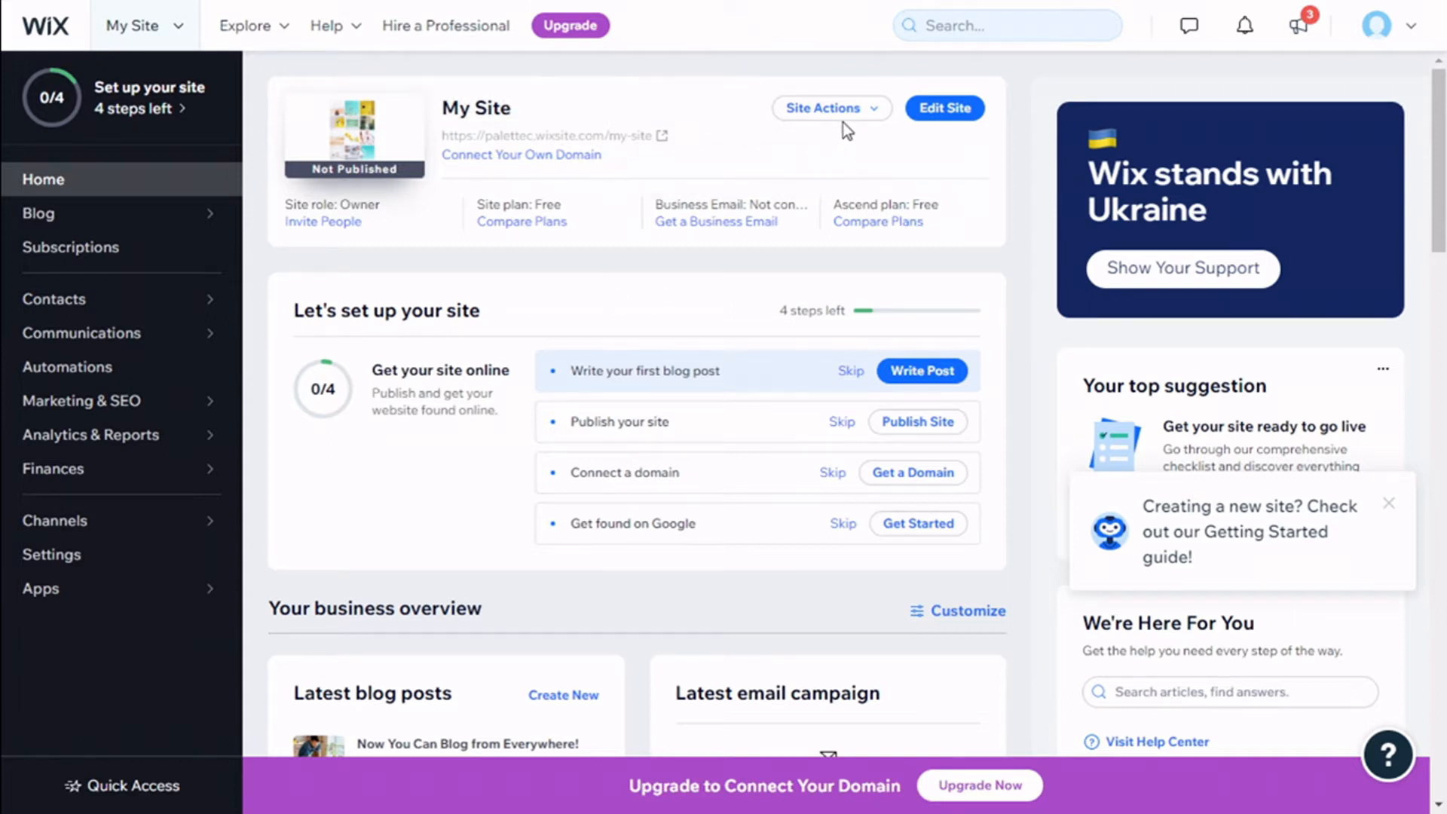
Open the Site Actions dropdown on the My Site dashboard card.
left_click(830, 108)
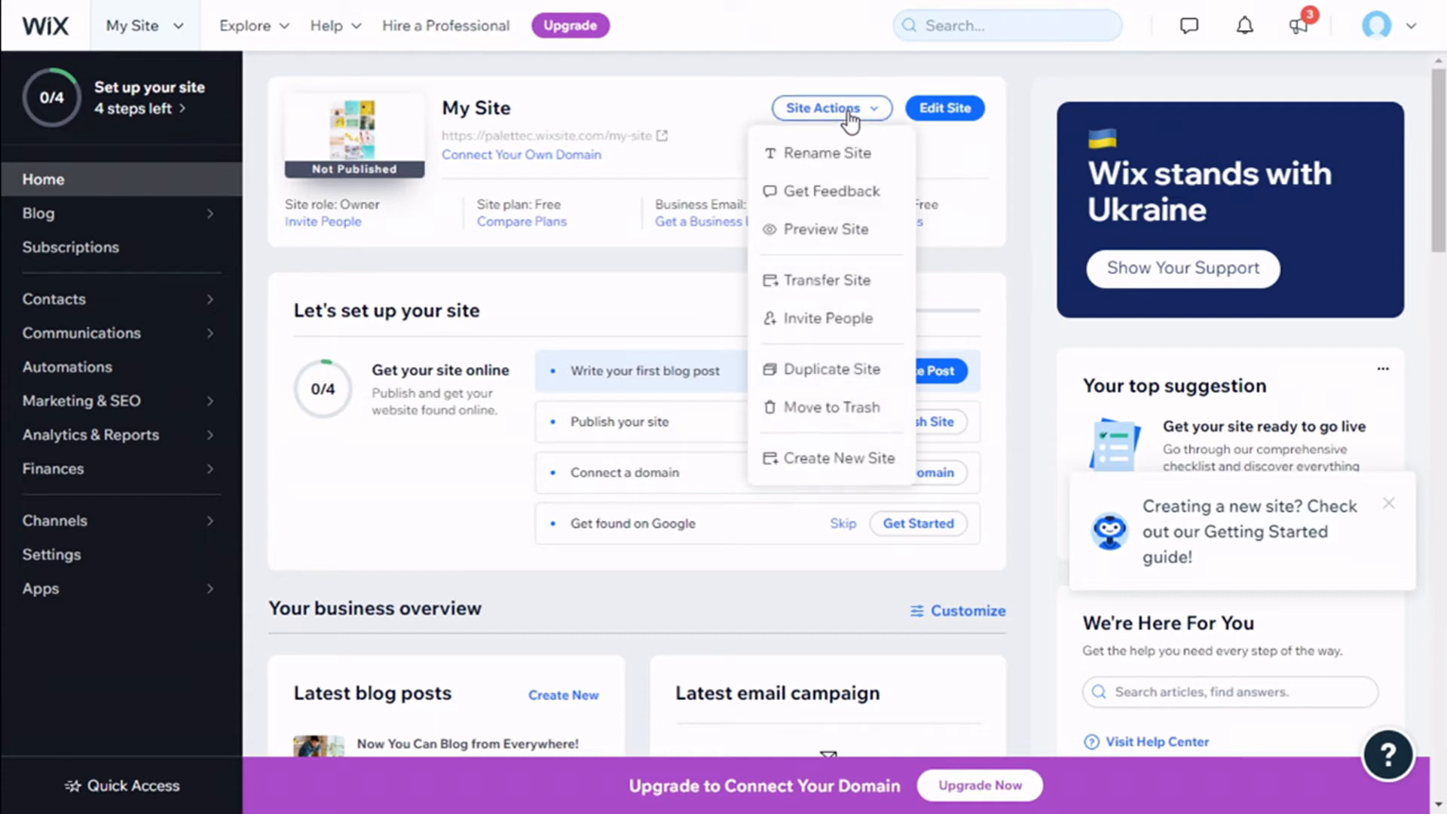
mouse_move(831, 370)
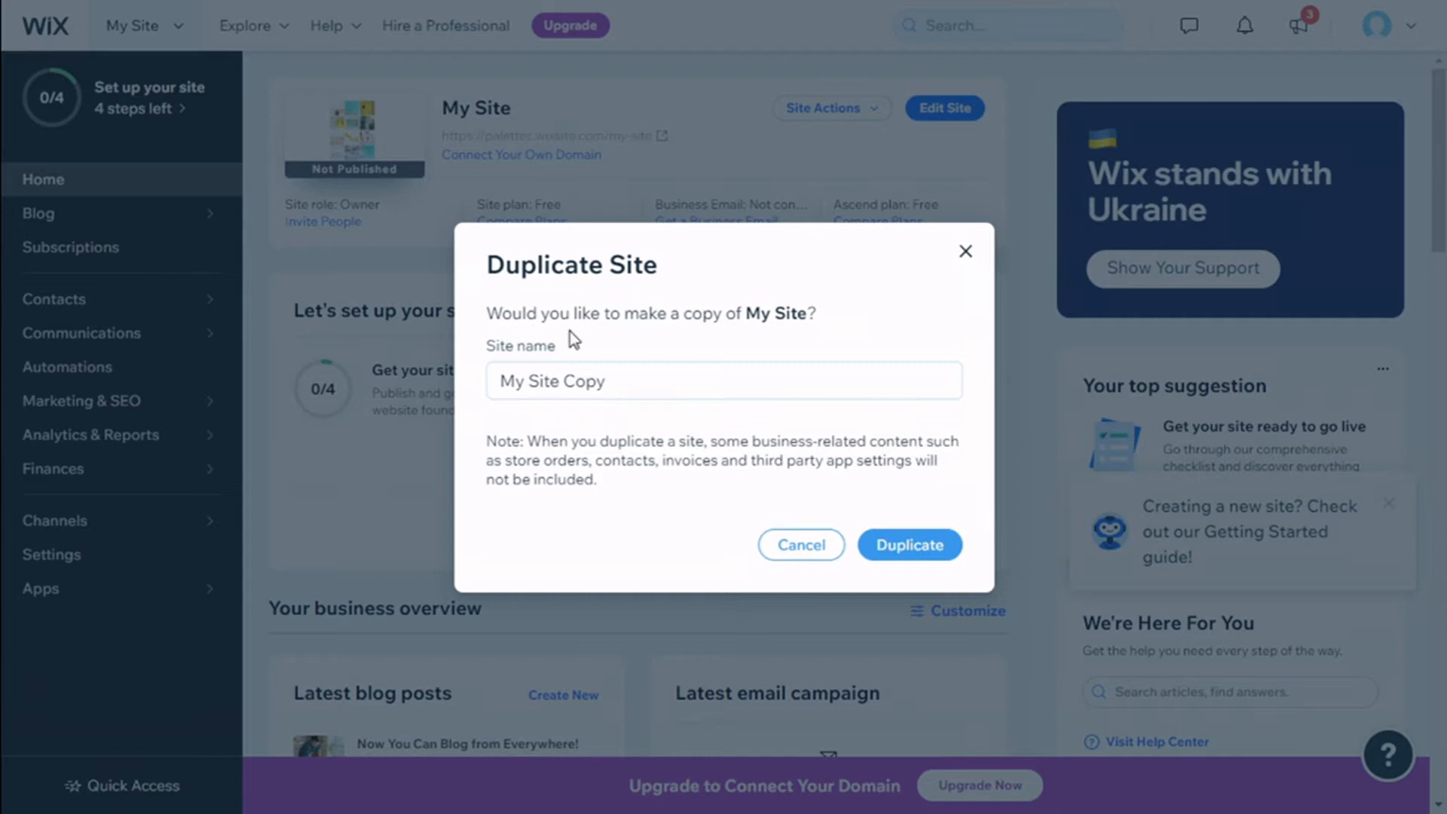
Choose Duplicate Site, keeping 'My Site Copy' as the new site name.
left_click(600, 380)
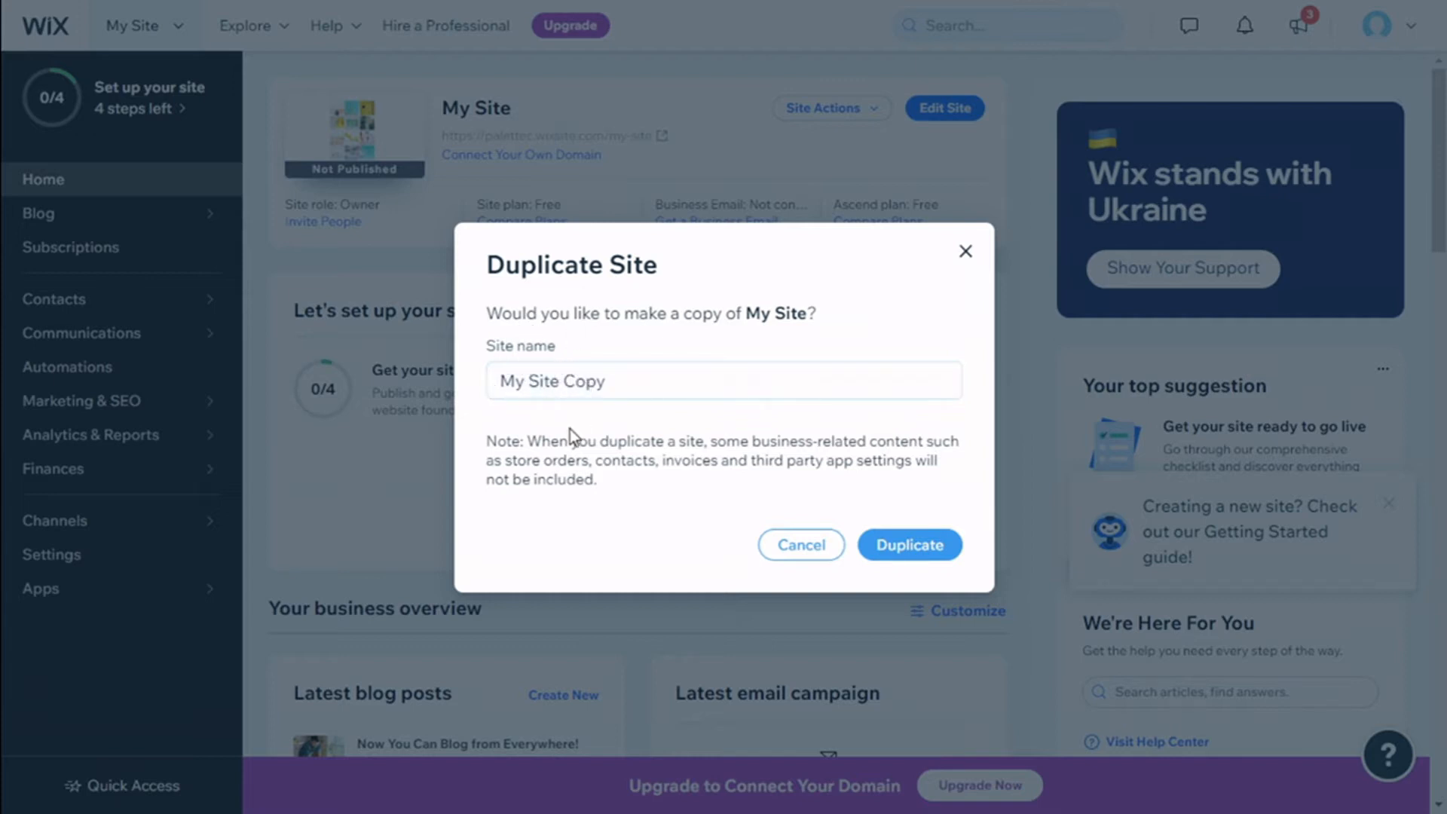
mouse_move(517, 444)
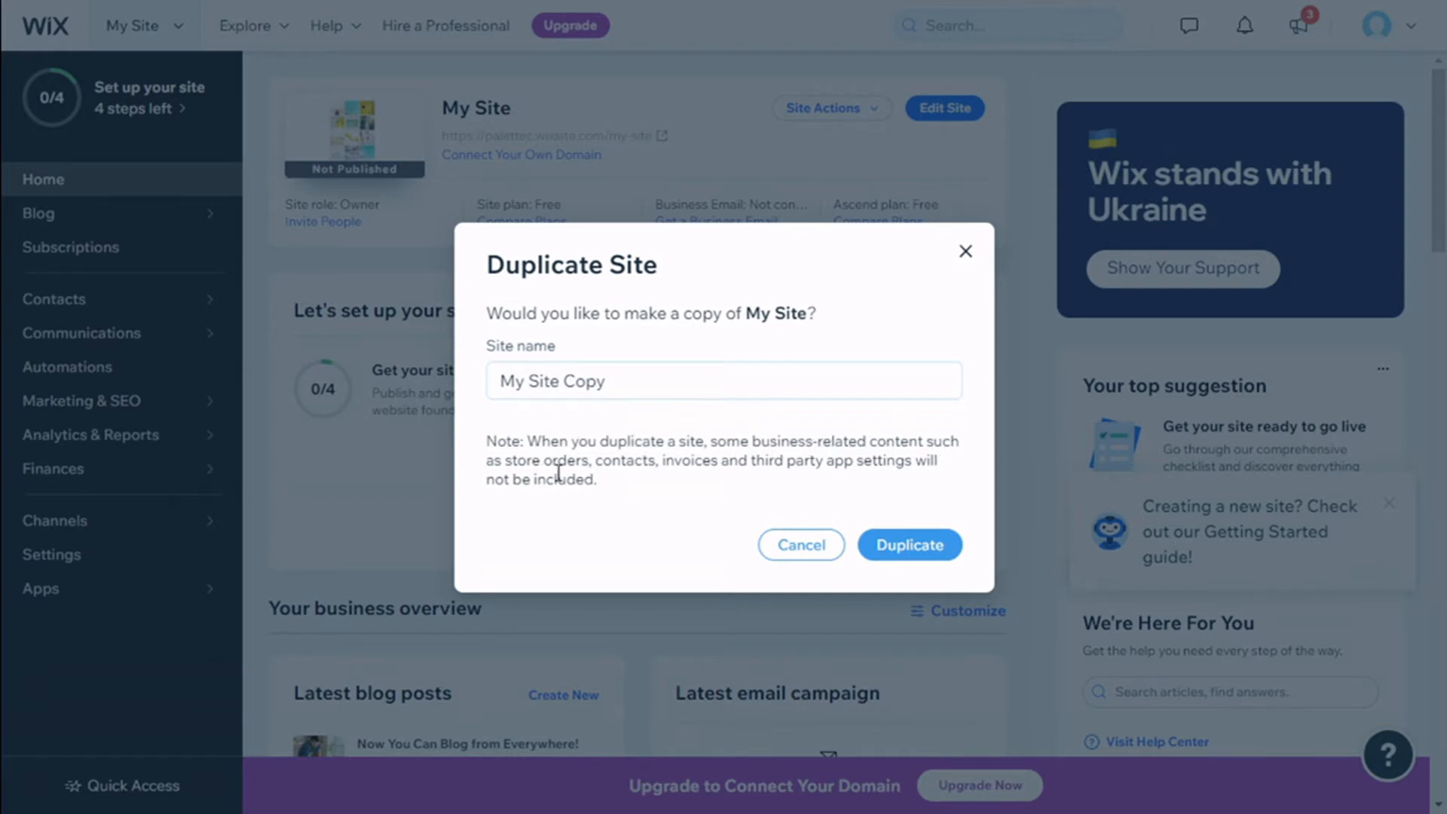
mouse_move(697, 486)
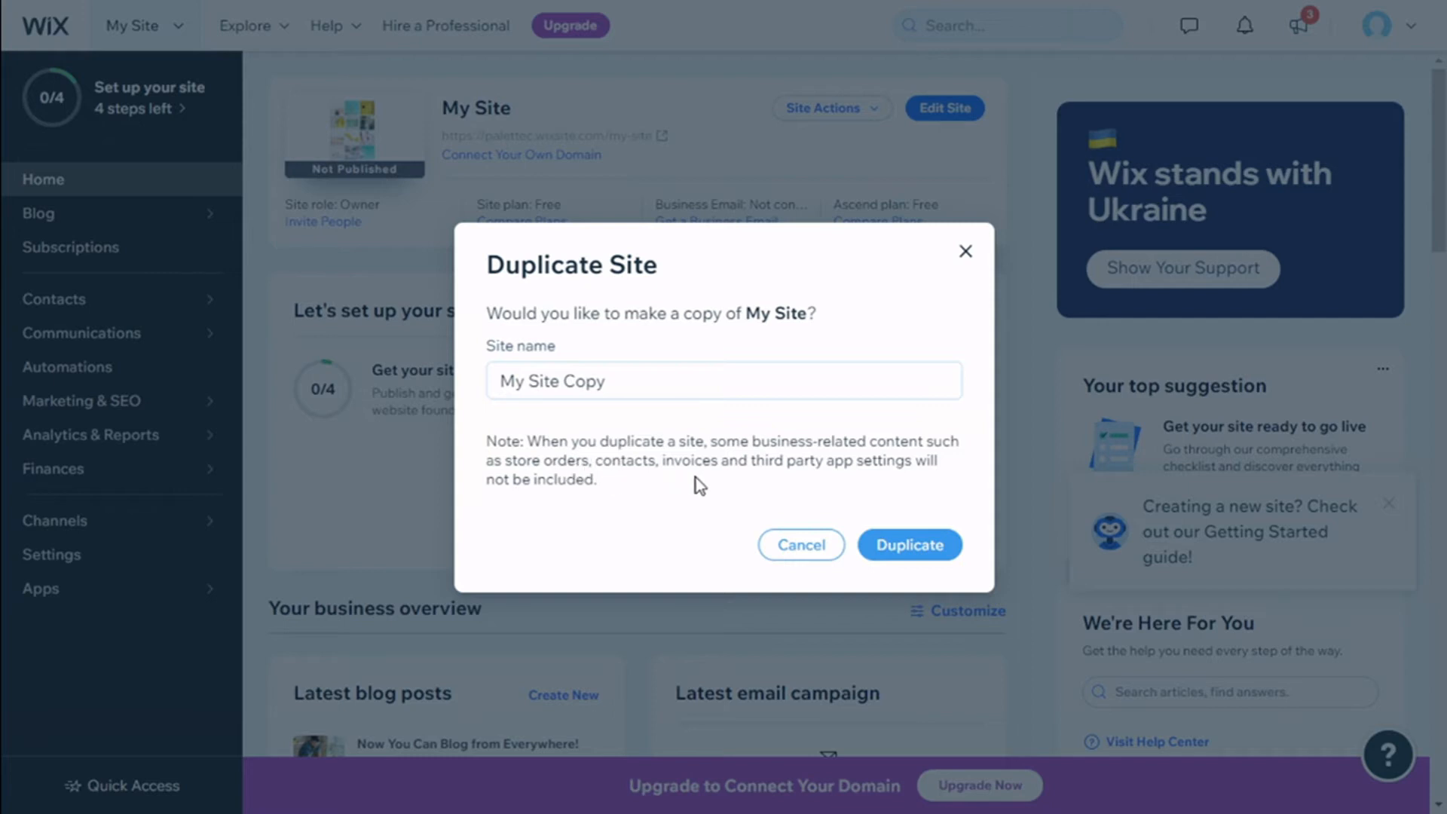
mouse_move(881, 489)
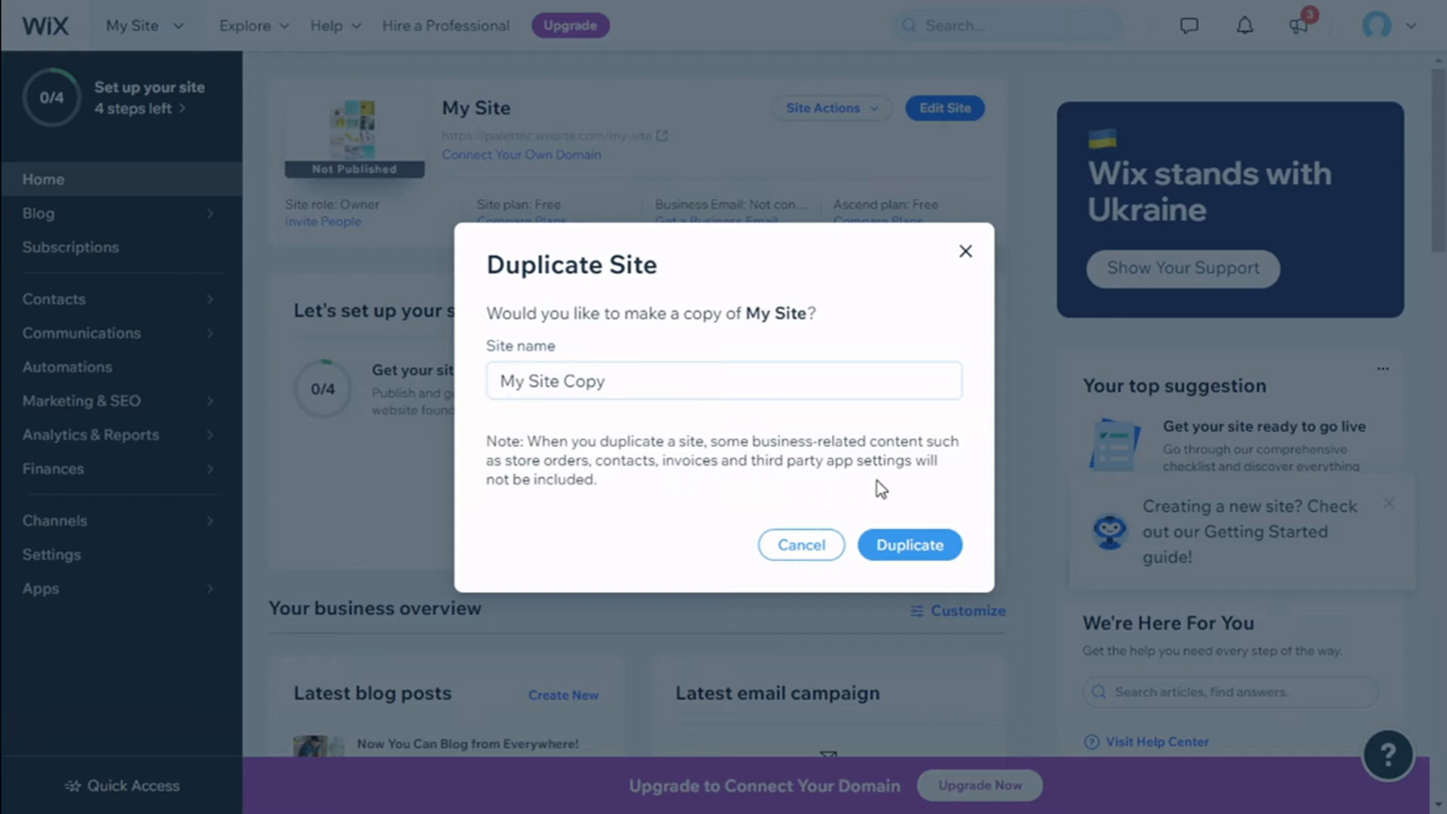
mouse_move(566, 498)
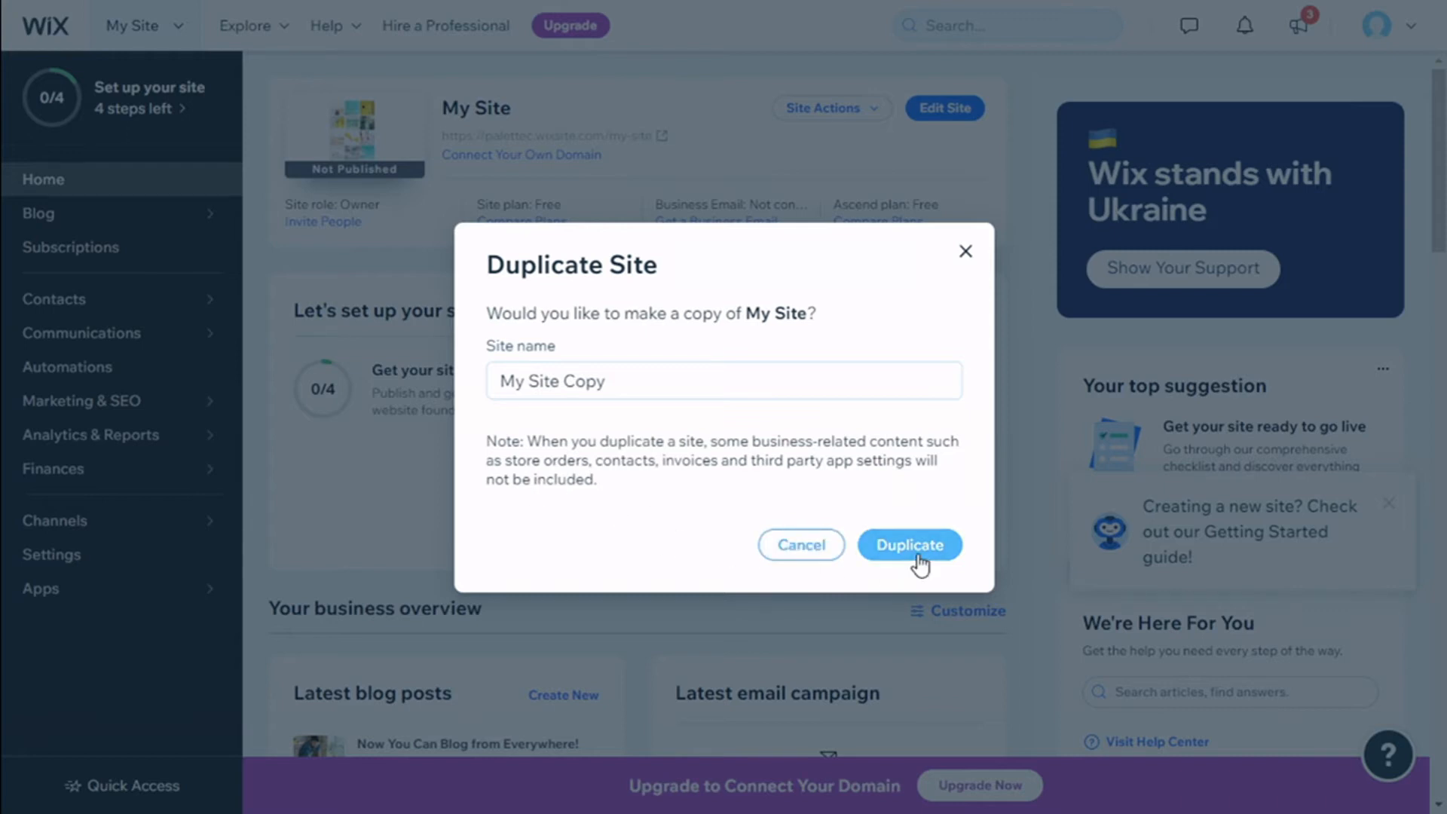
Confirm the duplication, dismiss the success banner, and go to All Sites from the site switcher.
left_click(909, 544)
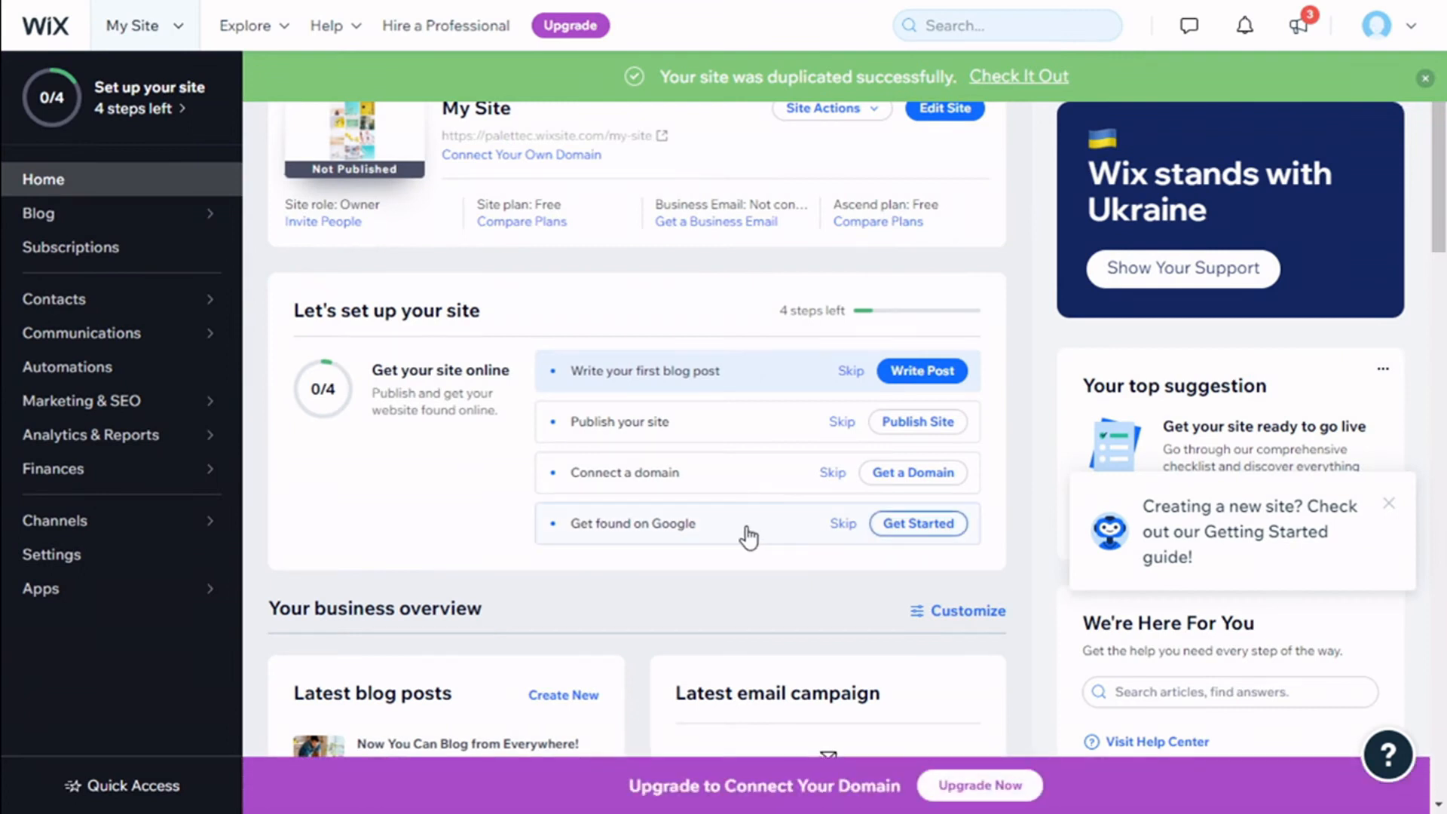
mouse_move(691, 82)
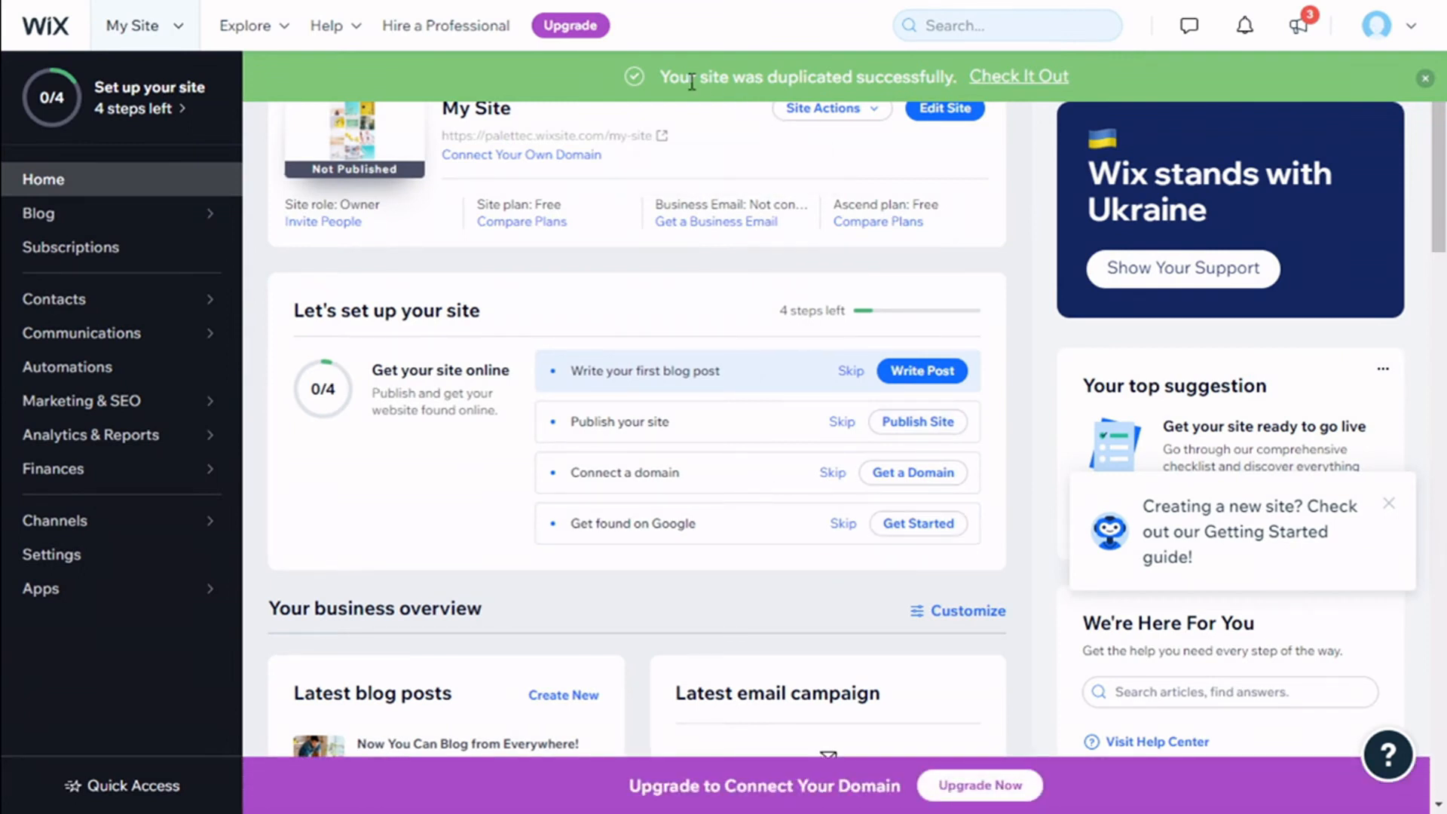
left_click(1424, 78)
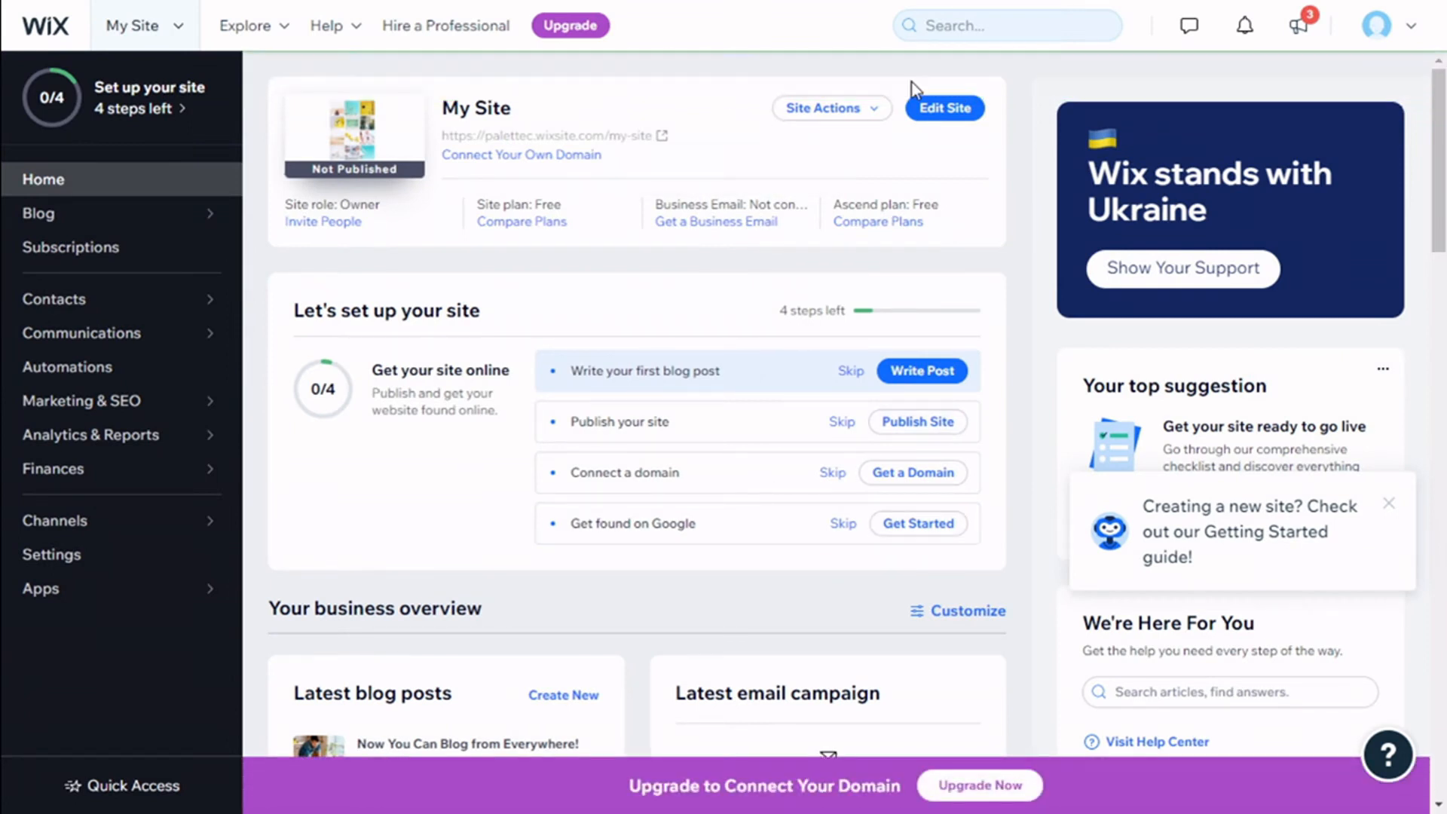
mouse_move(778, 120)
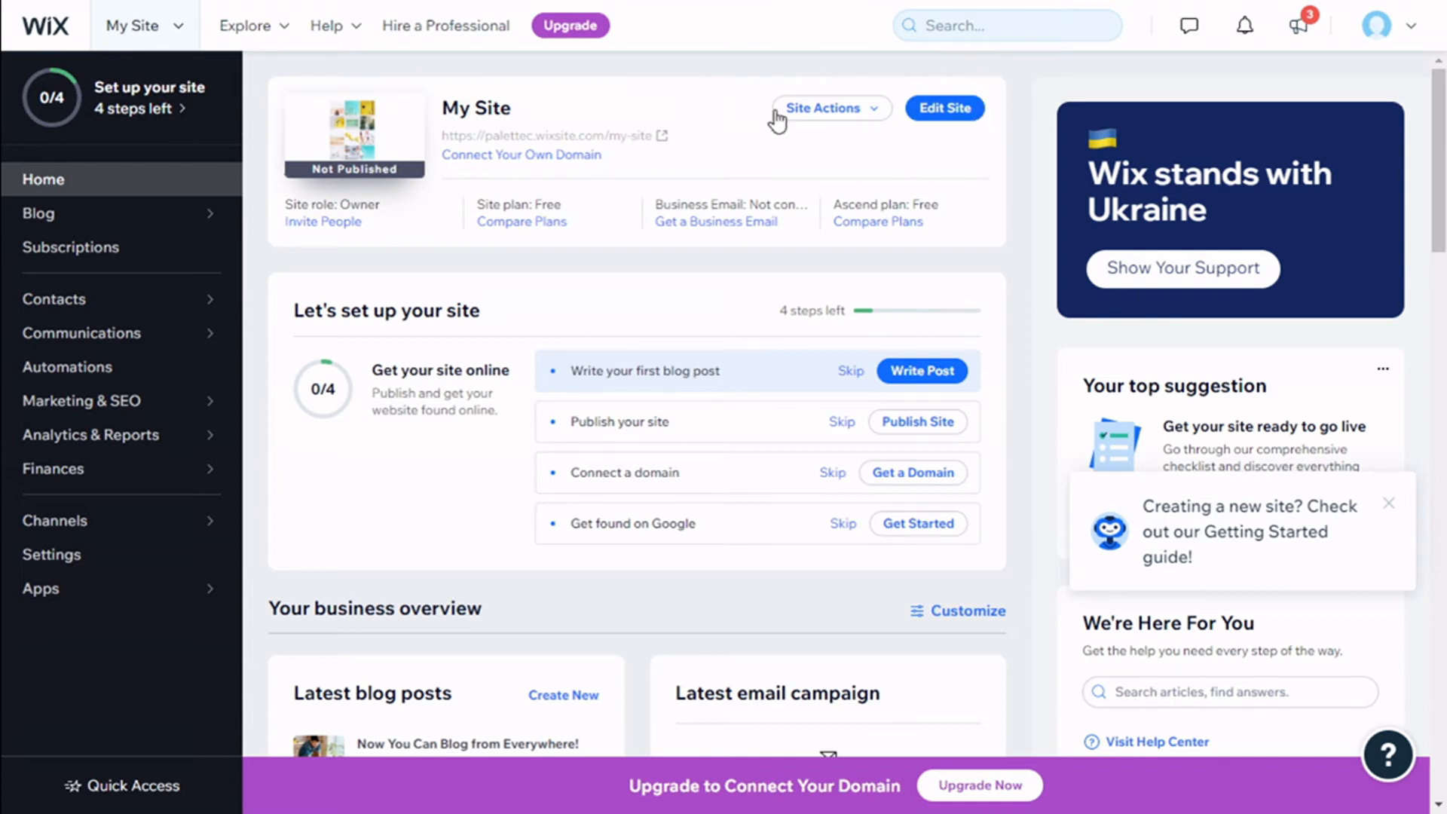
mouse_move(184, 57)
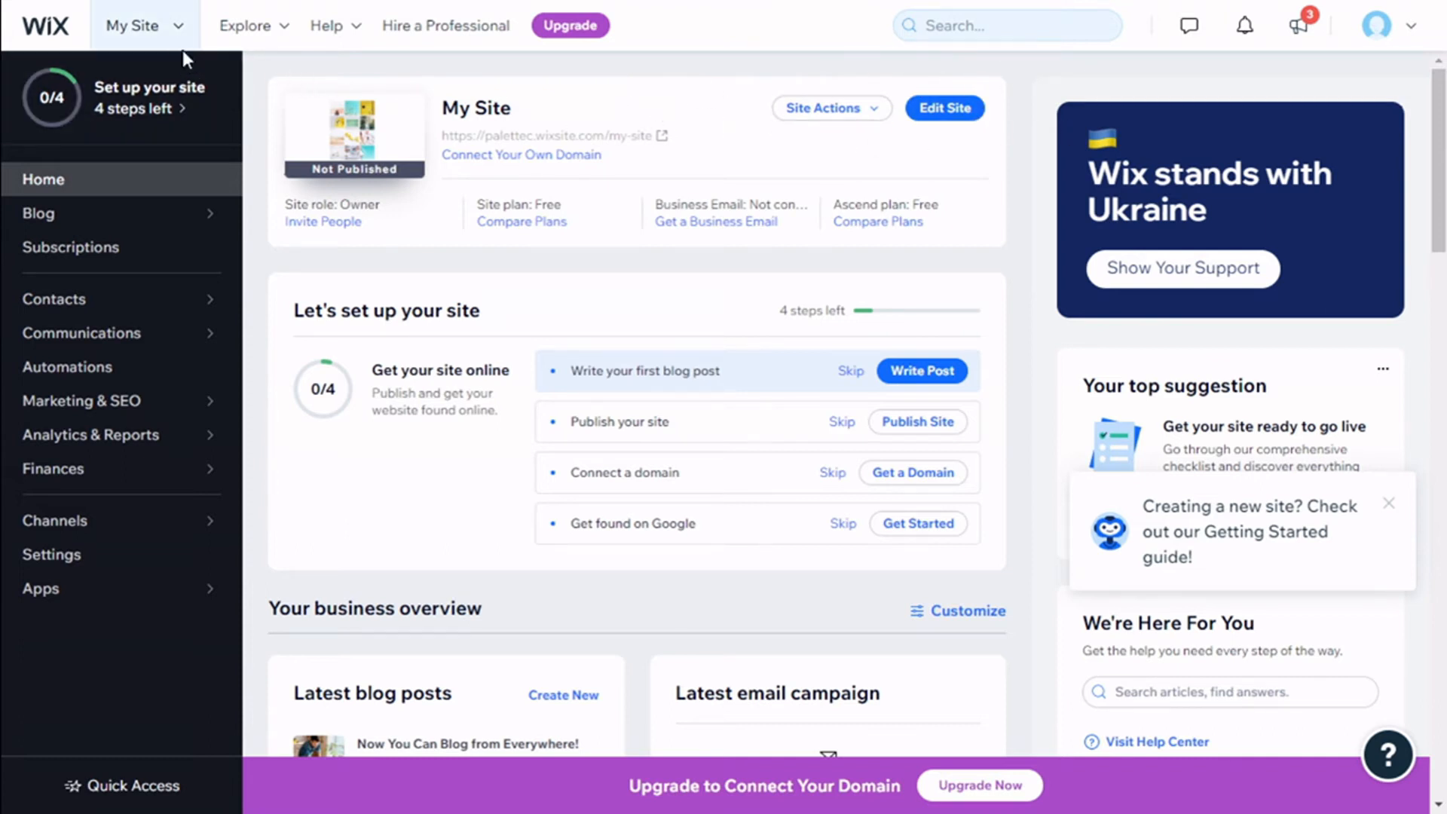
left_click(137, 25)
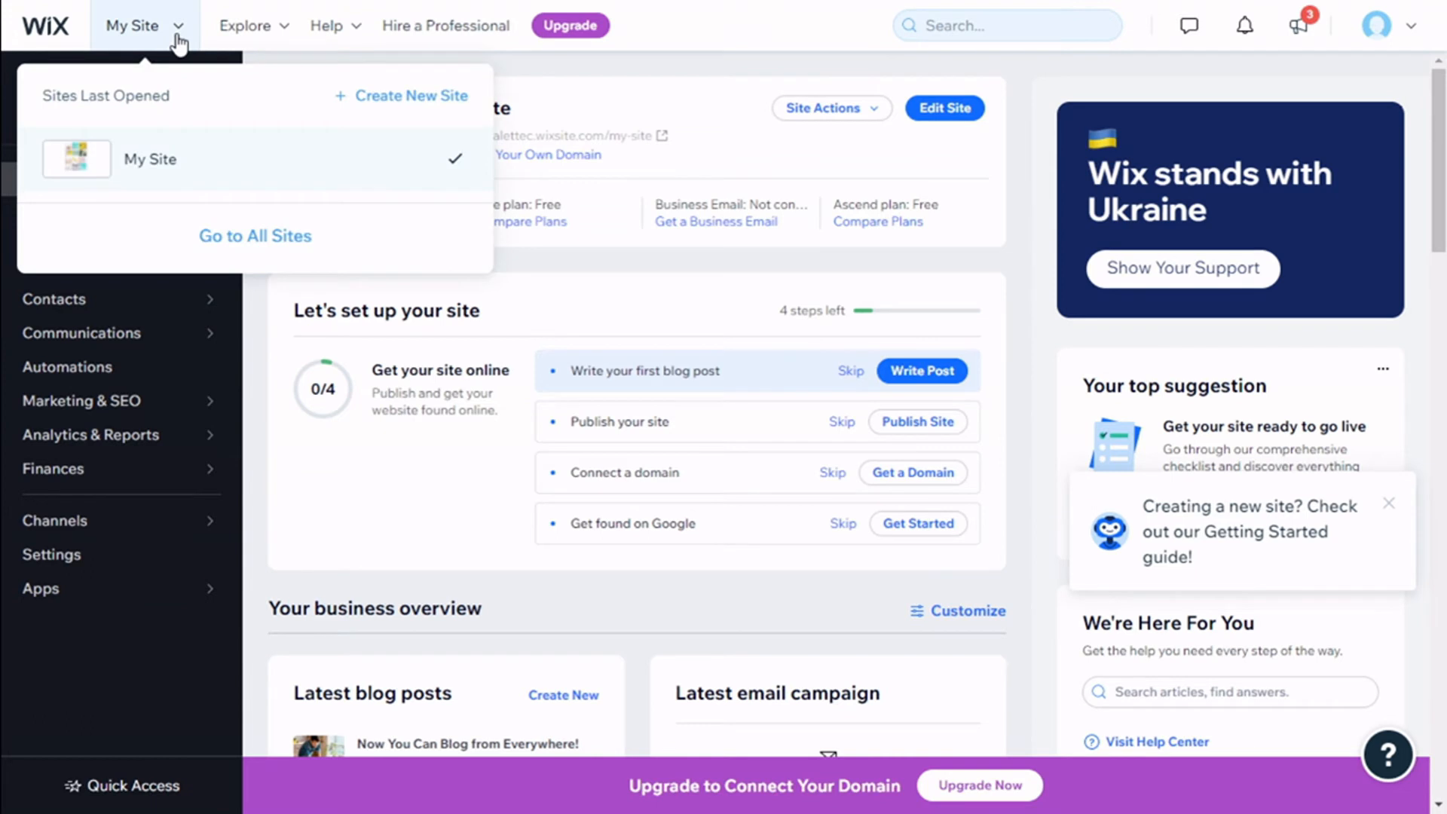
mouse_move(255, 236)
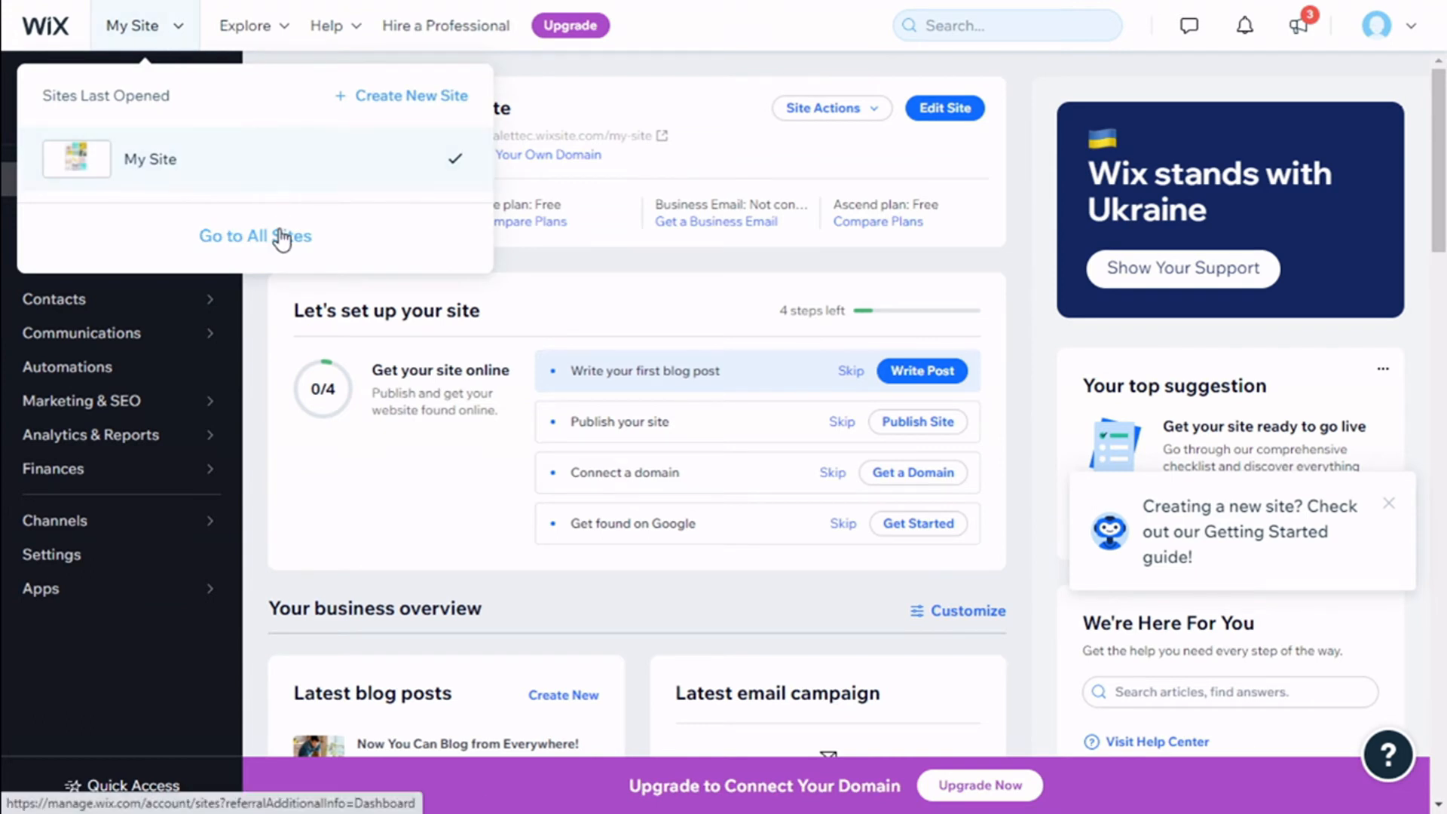
left_click(255, 236)
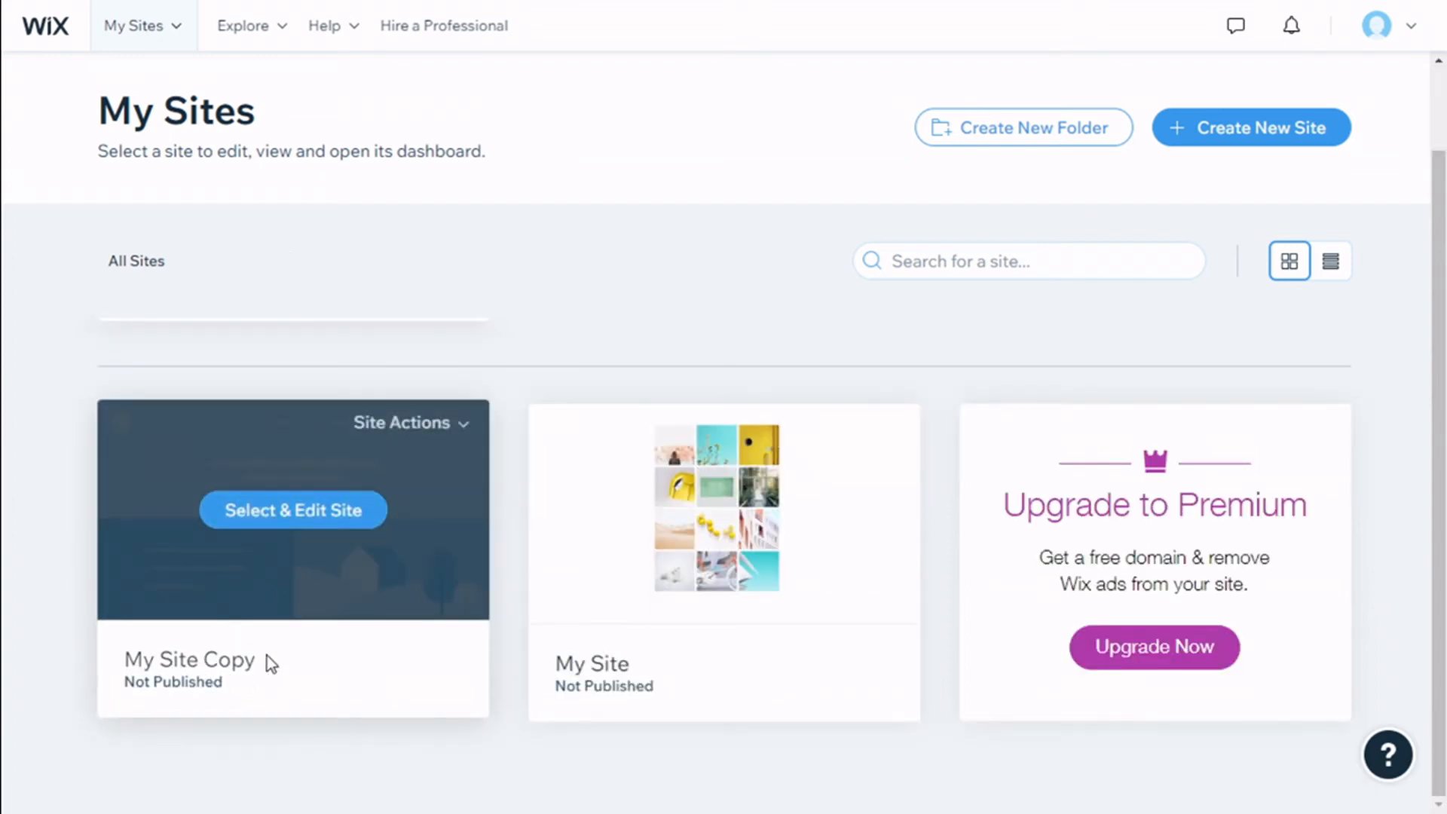
mouse_move(296, 526)
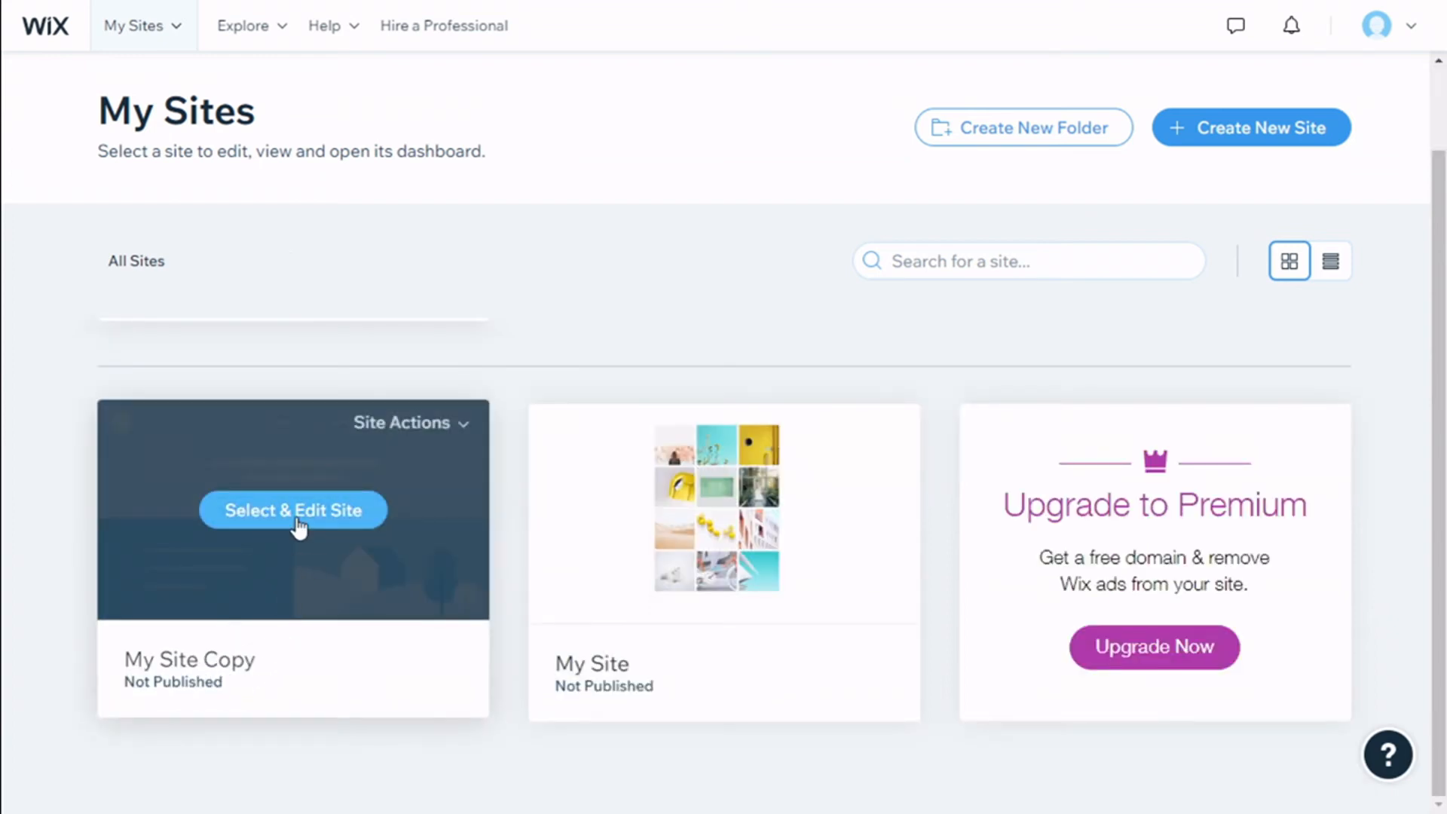
Open My Site Copy's dashboard from its card on the My Sites page.
left_click(293, 510)
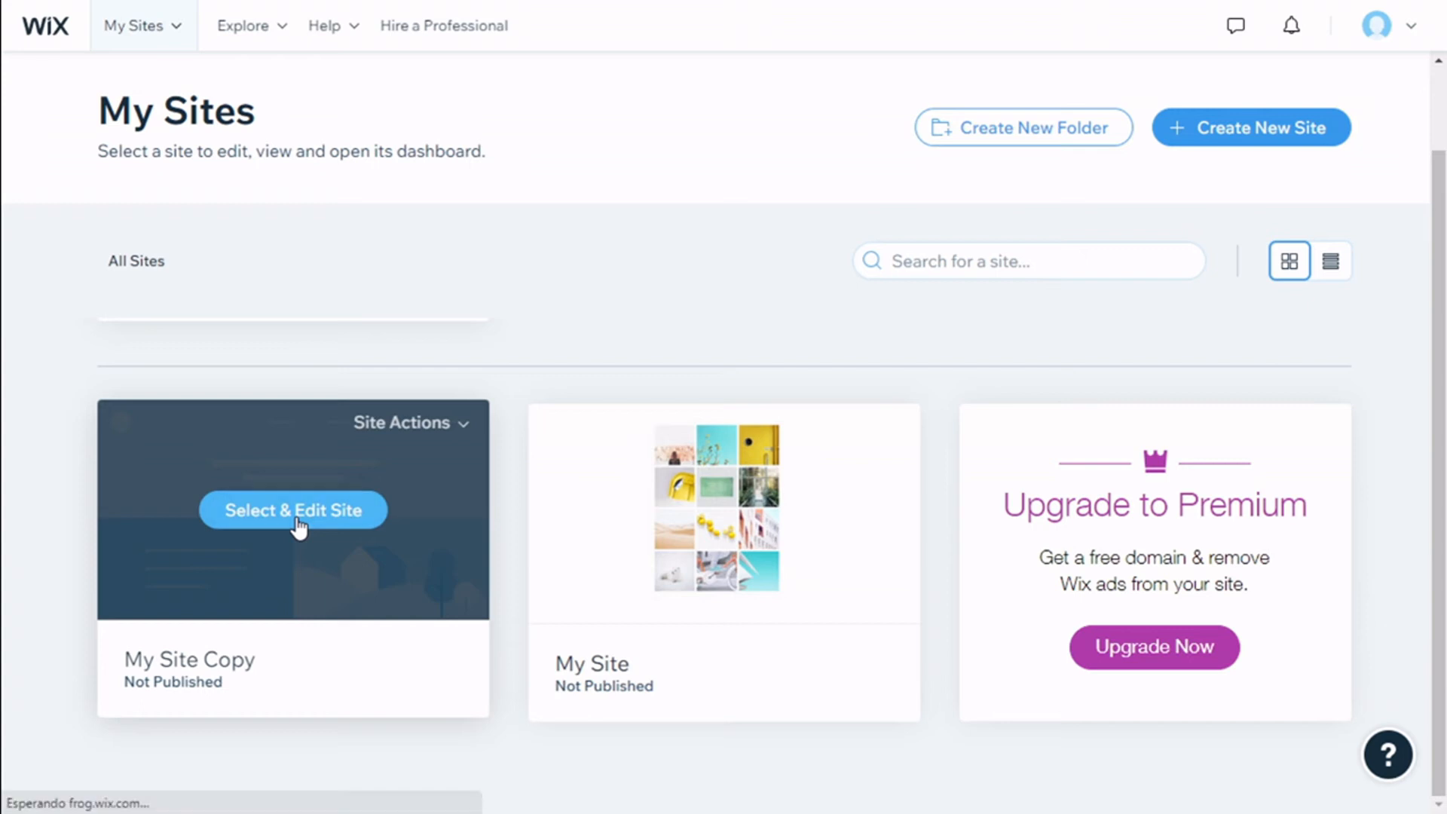
left_click(293, 509)
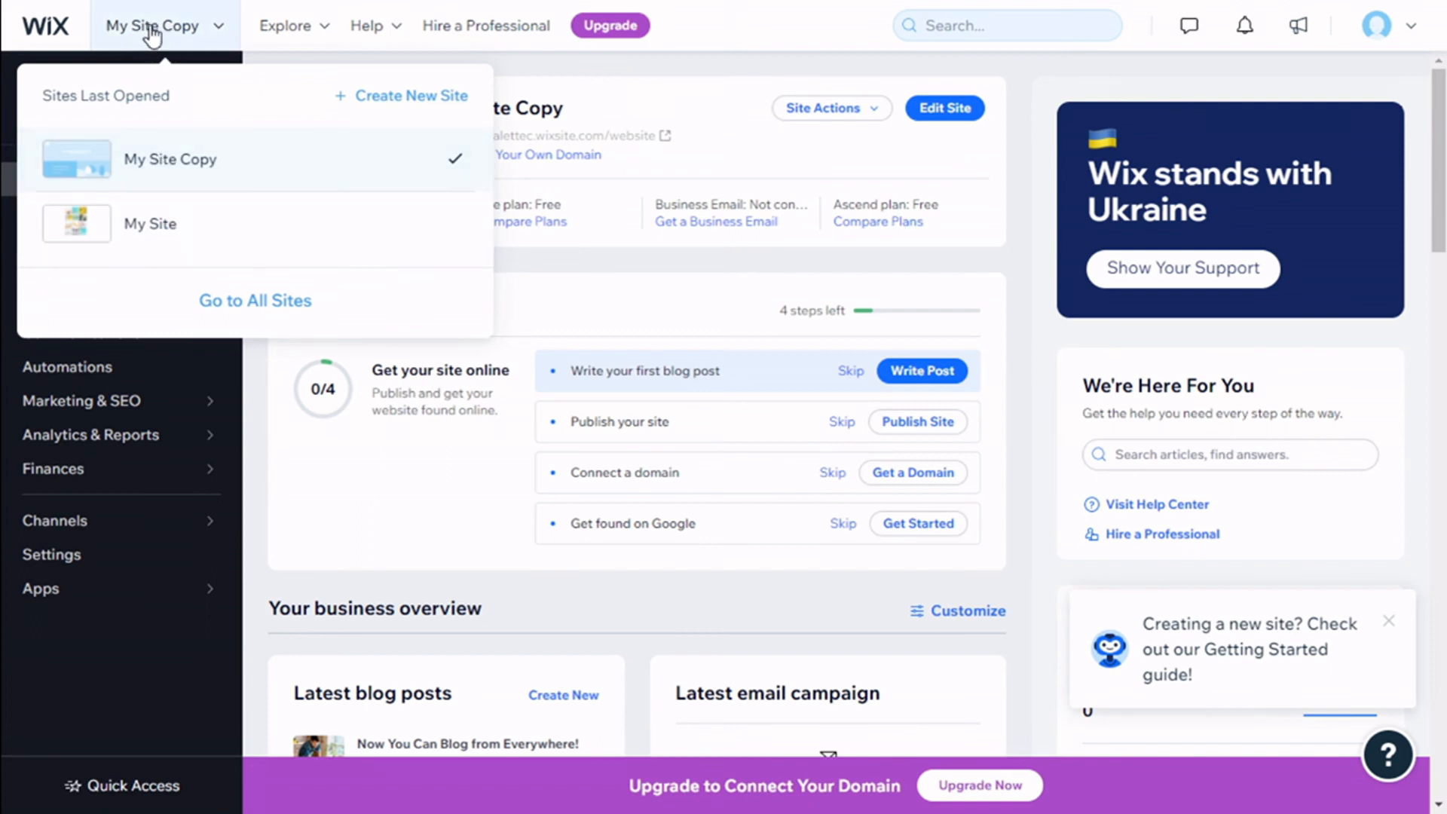
mouse_move(165, 201)
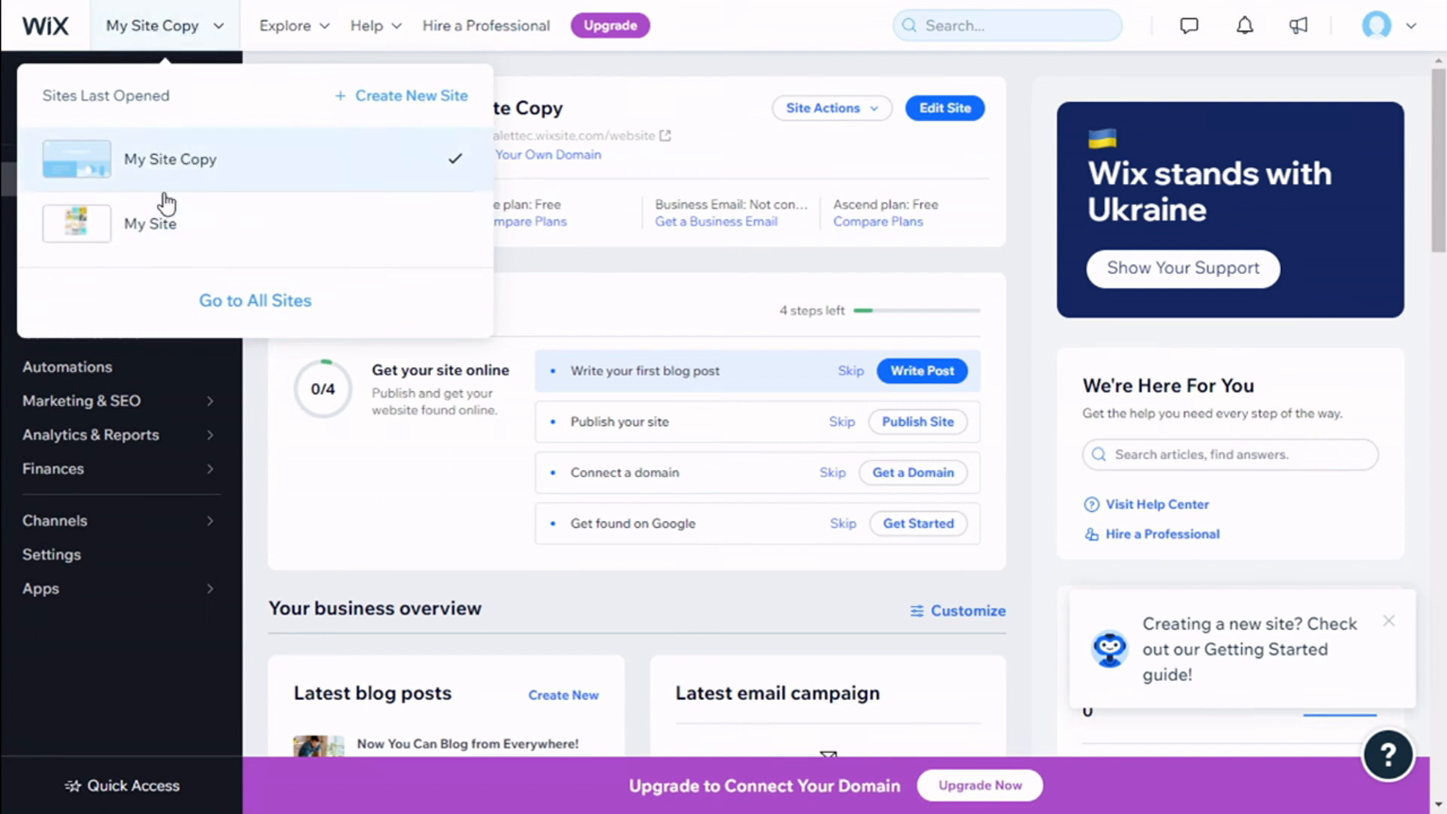
mouse_move(221, 124)
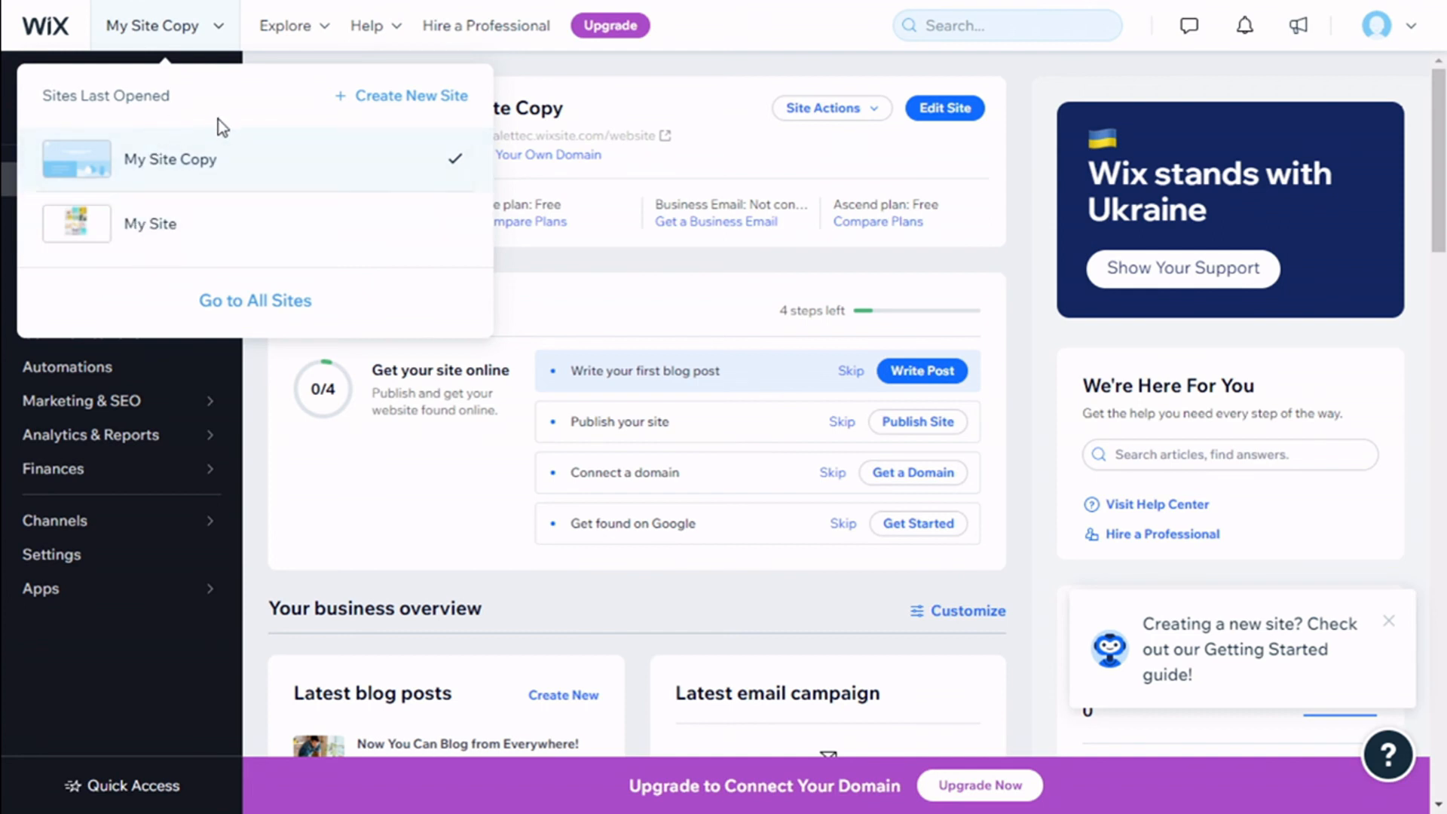